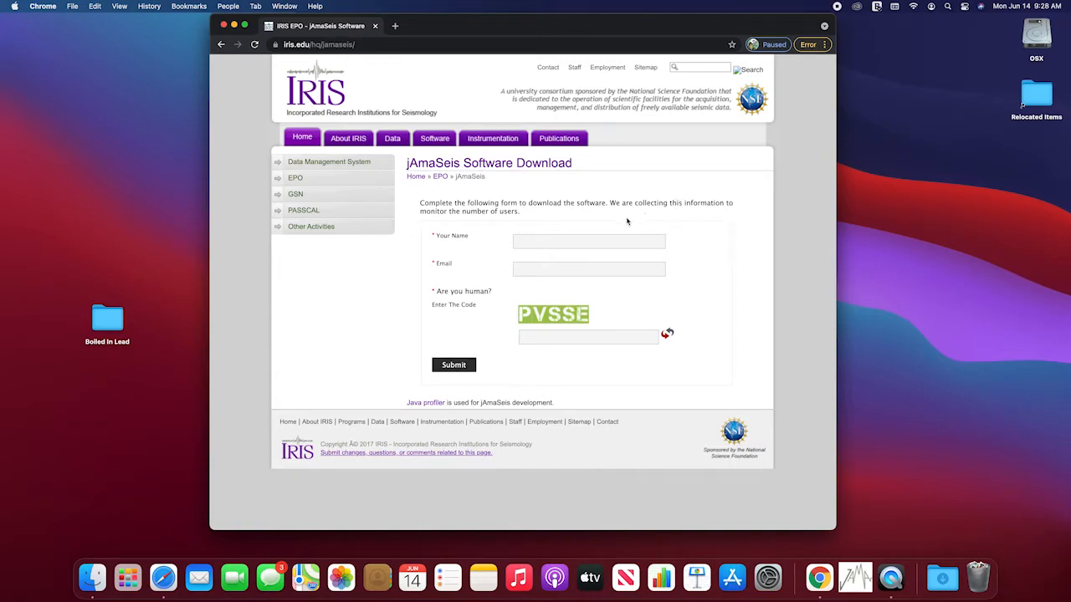
click(589, 241)
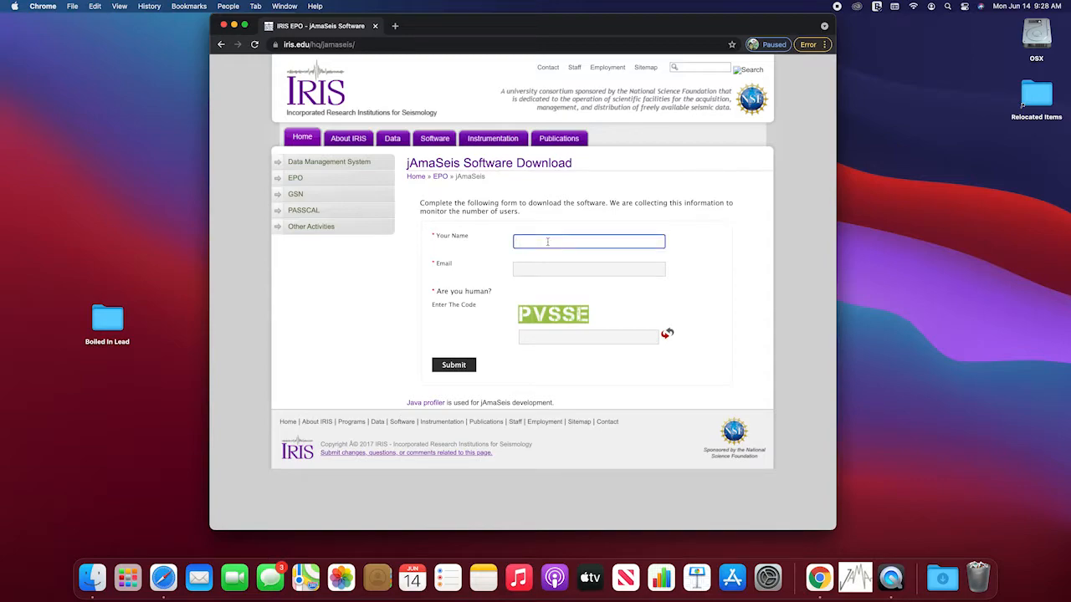
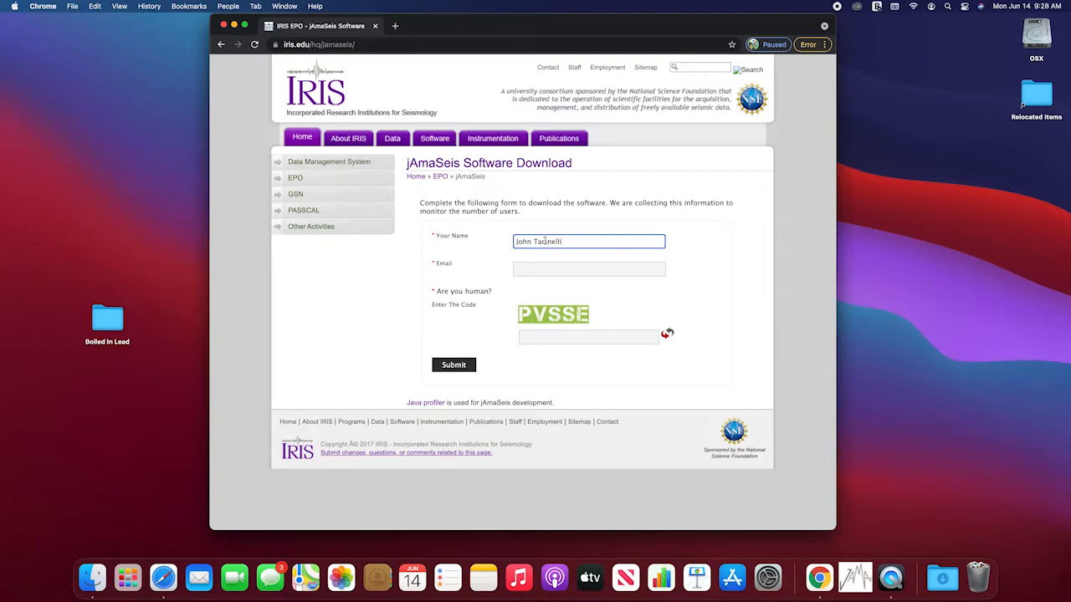
click(589, 267)
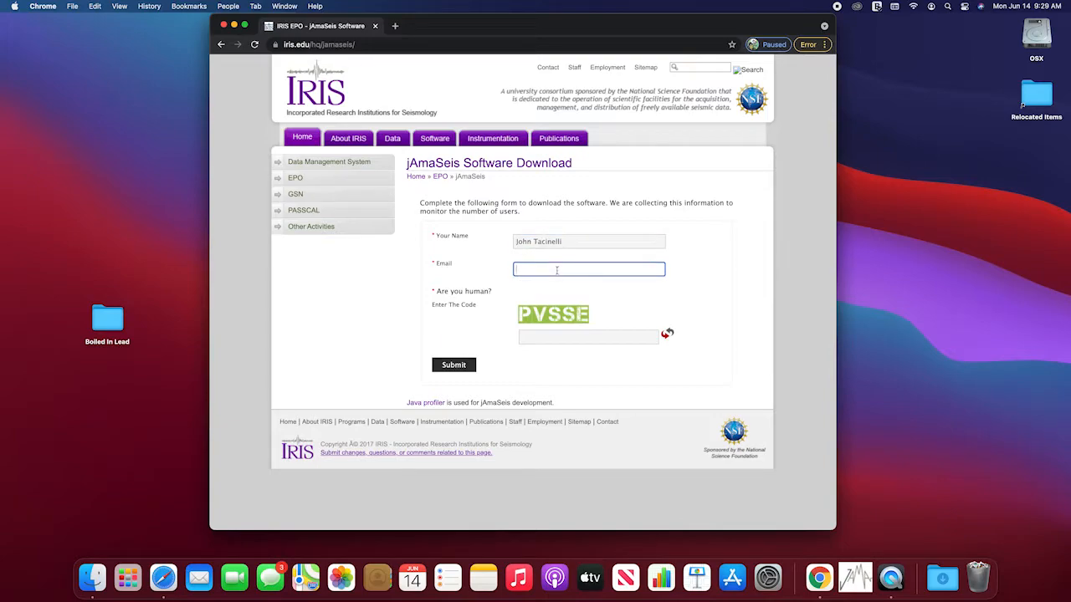
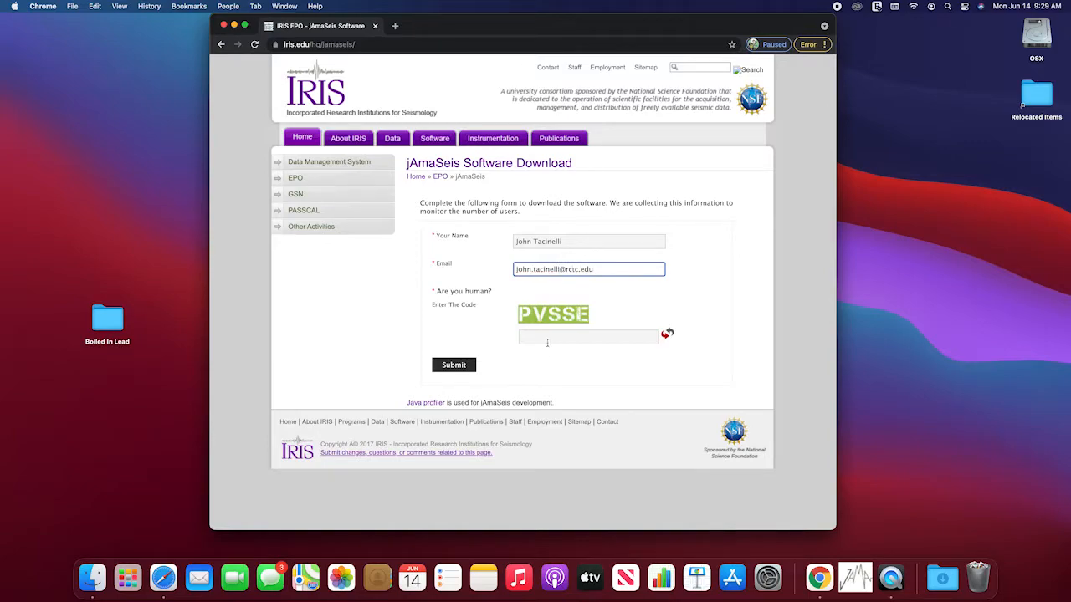
Enter the verification code PVSSE and submit the download form
text(P)
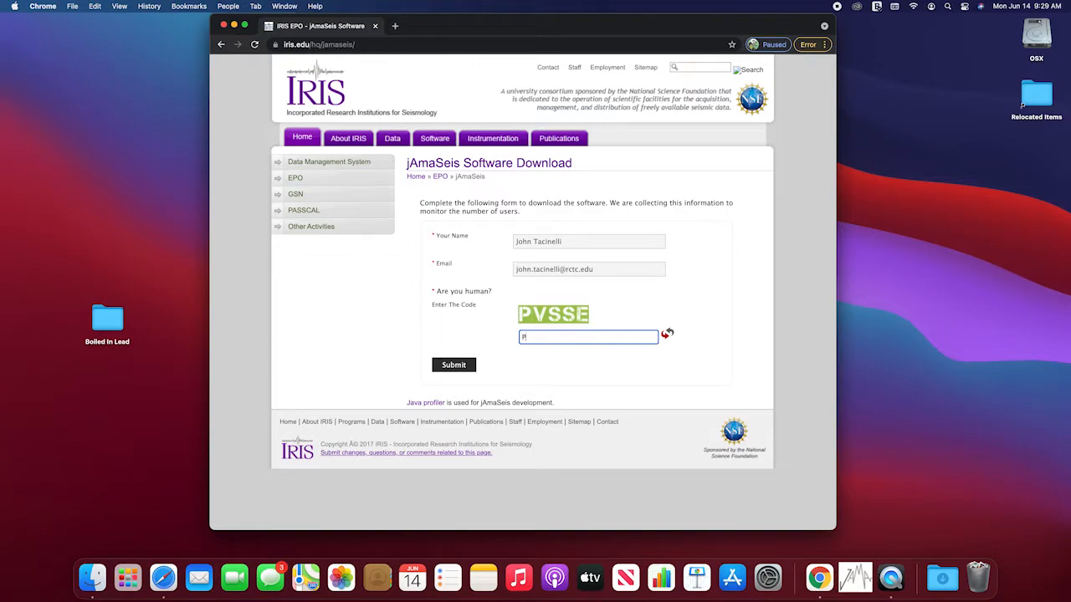
text(VSSE)
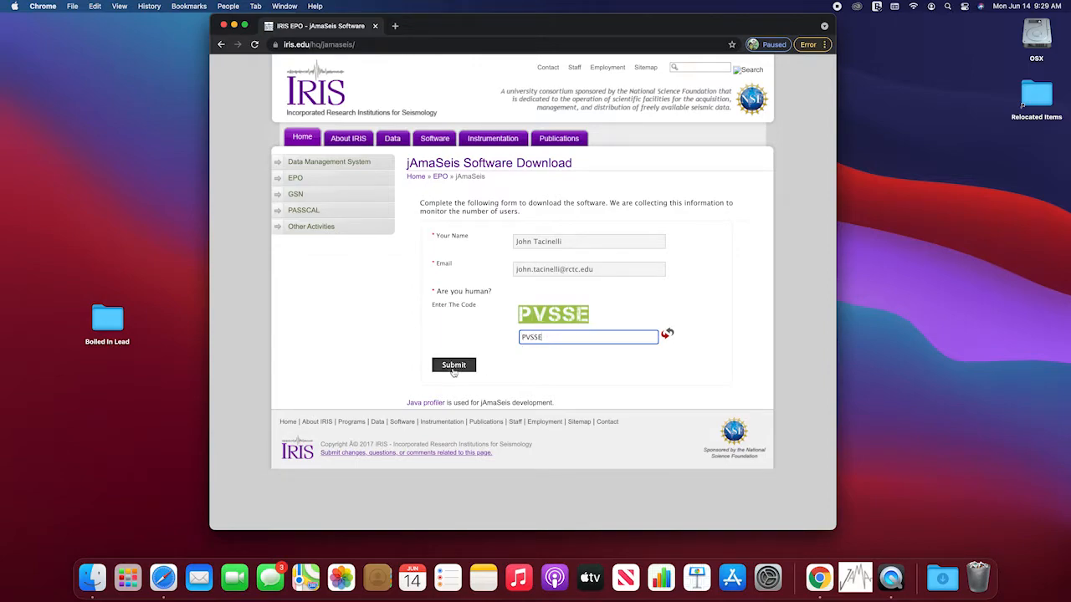
click(454, 365)
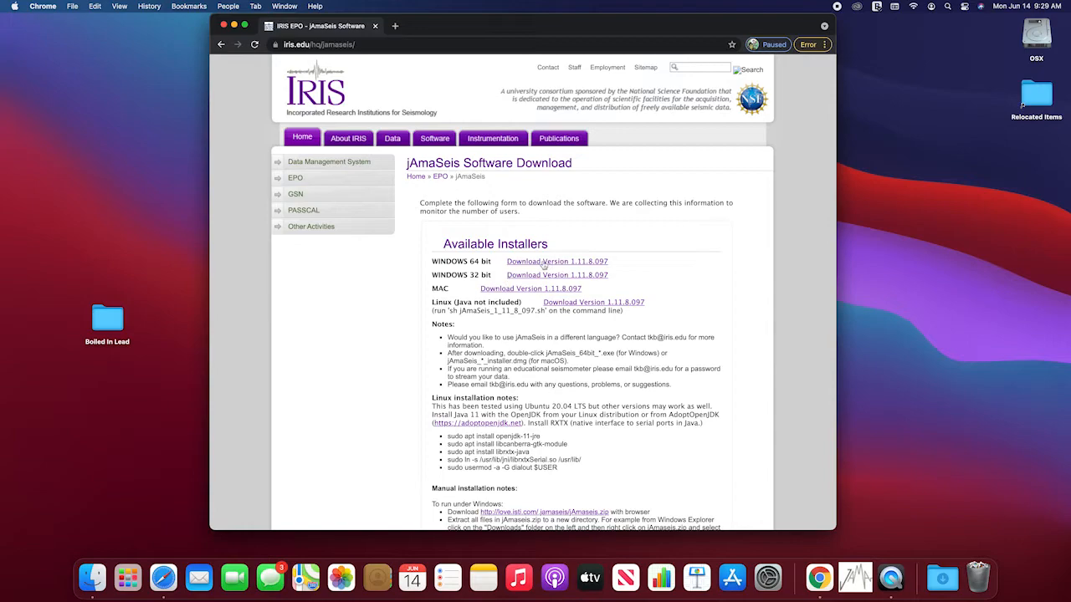
mouse_move(589, 264)
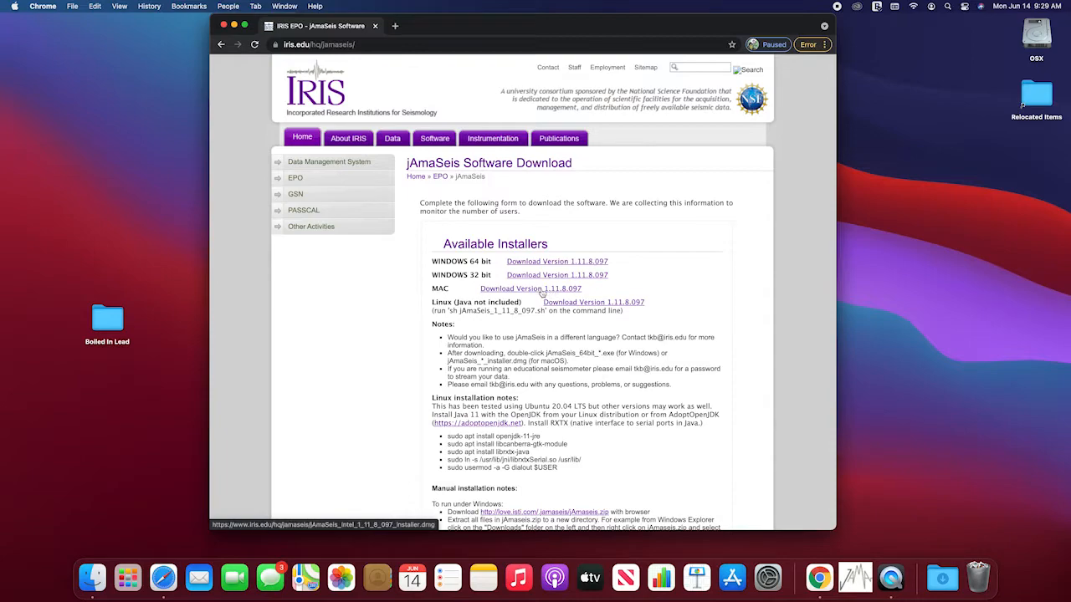
Download the Mac installer version 1.11.8.097 and open the .dmg disk image
click(530, 288)
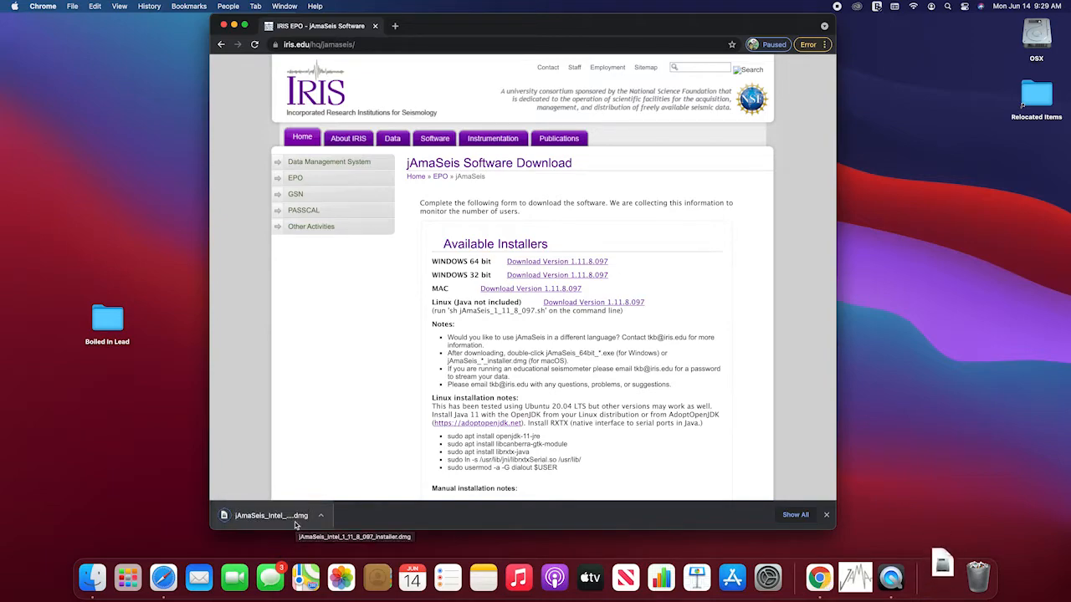
click(942, 578)
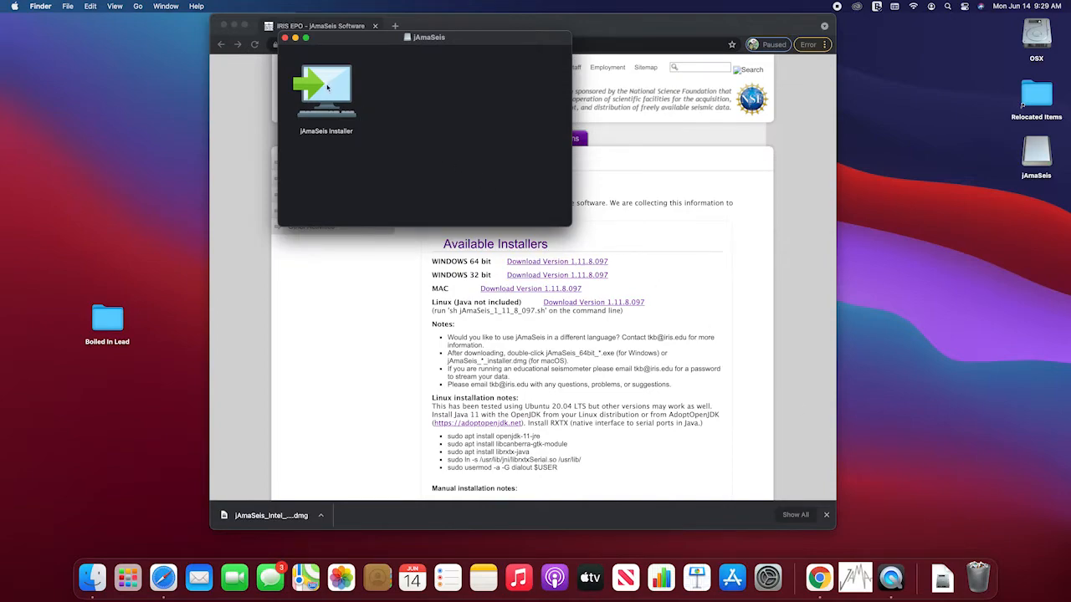
Launch jAmaSeis Installer from the disk image and allow the downloaded app to open
click(326, 87)
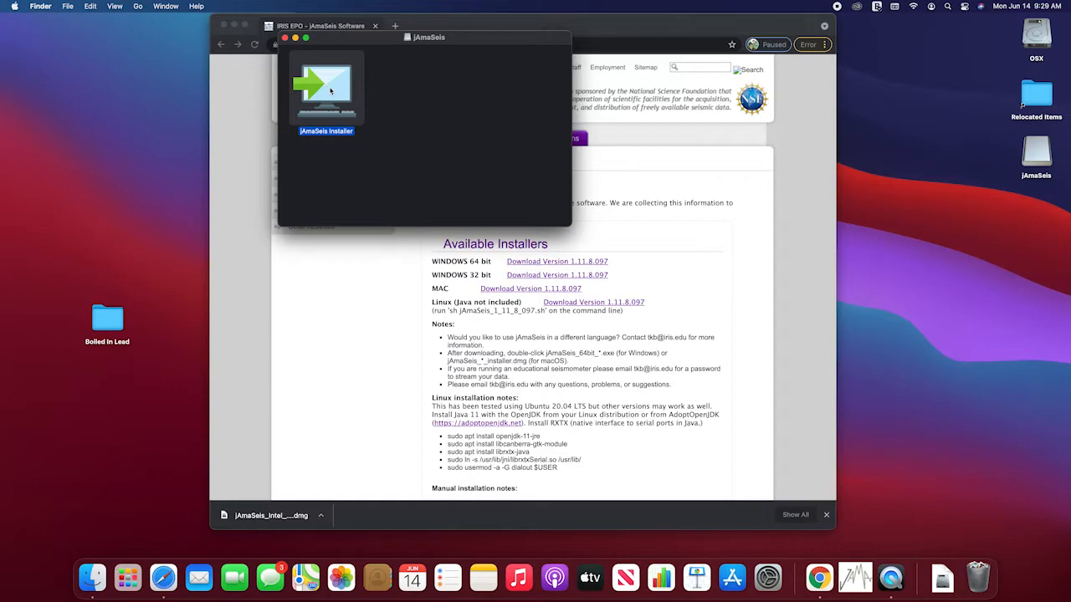
double_click(326, 87)
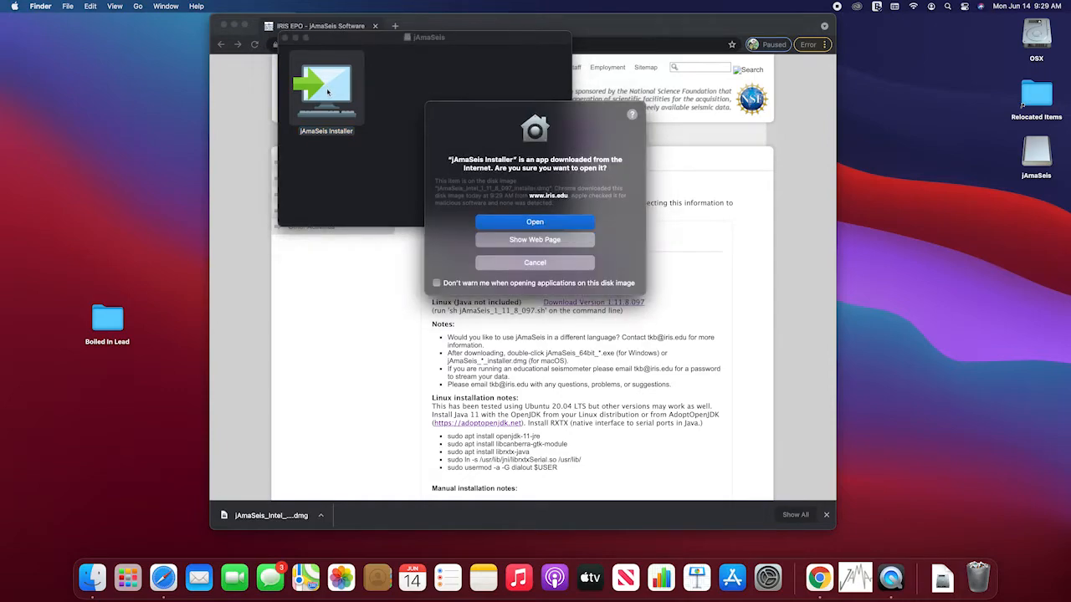
mouse_move(615, 261)
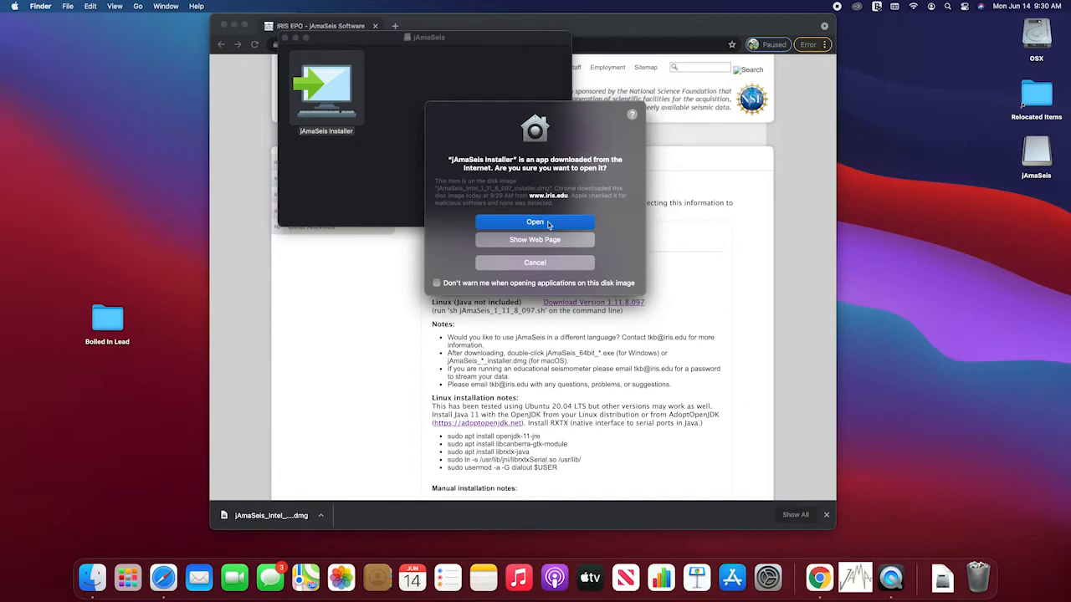
click(535, 221)
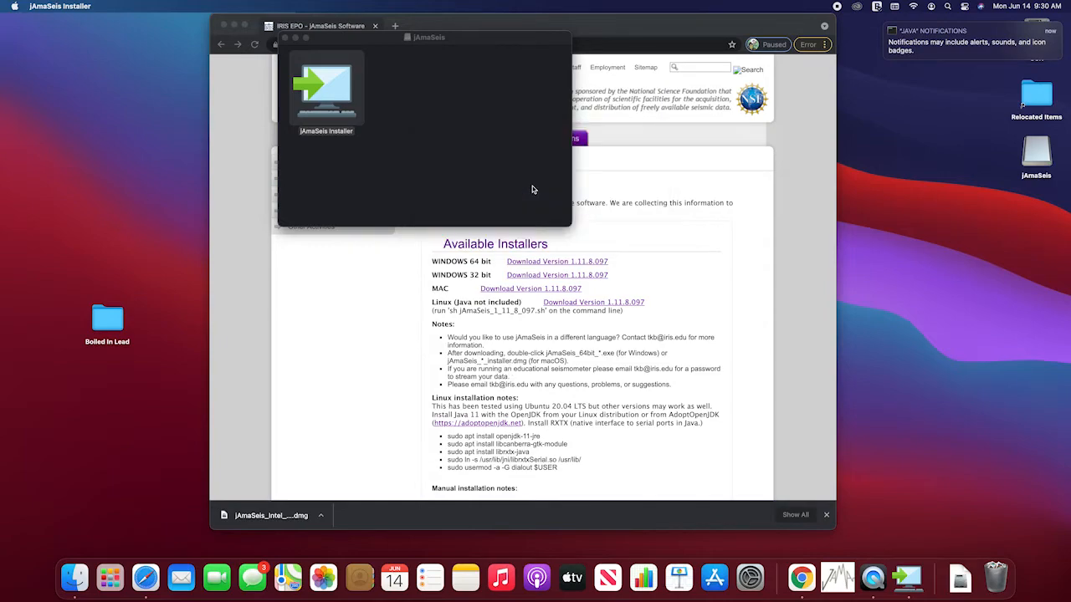
Choose 'No, install into a different directory' and continue to the destination selection
double_click(325, 87)
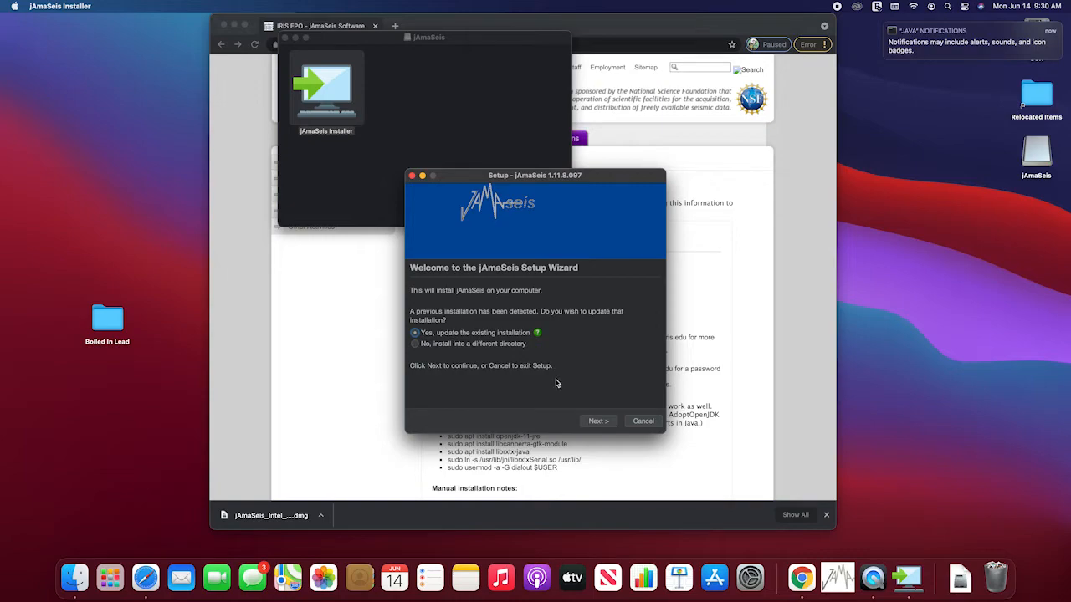
mouse_move(529, 325)
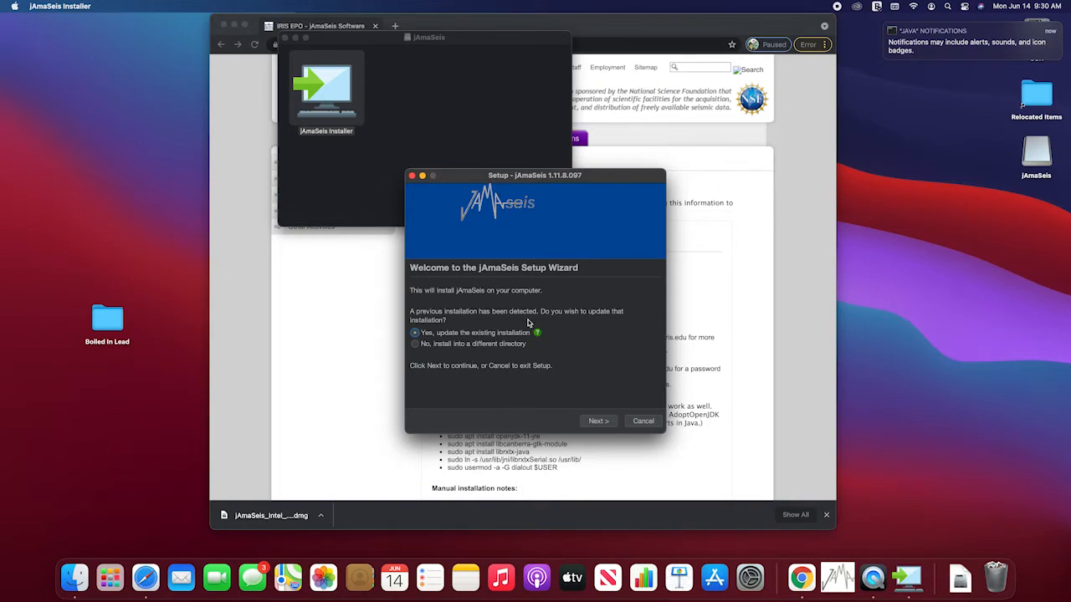
mouse_move(544, 326)
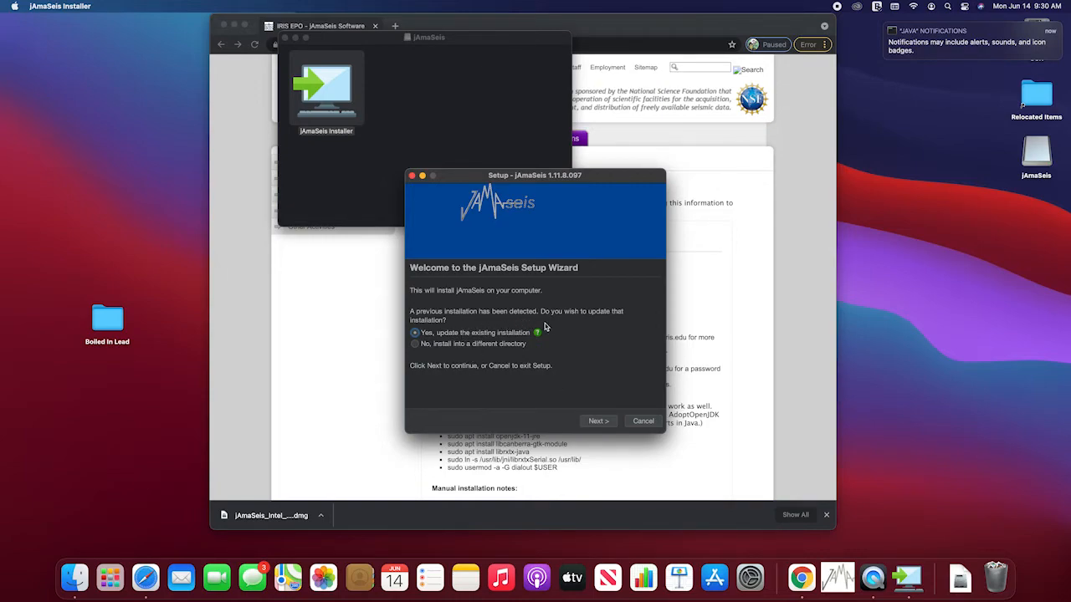
mouse_move(482, 355)
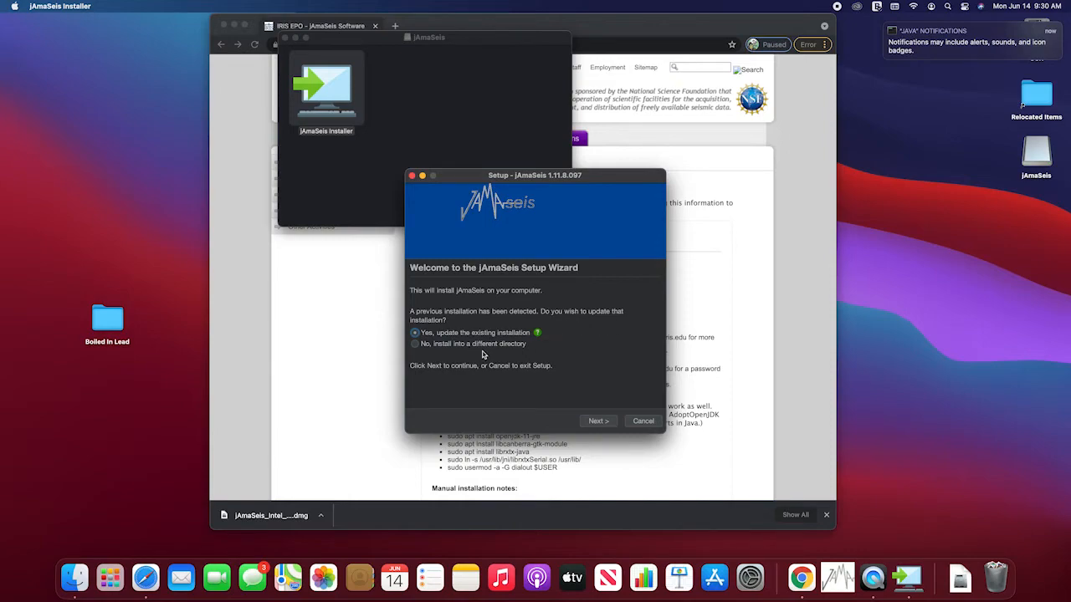
click(415, 345)
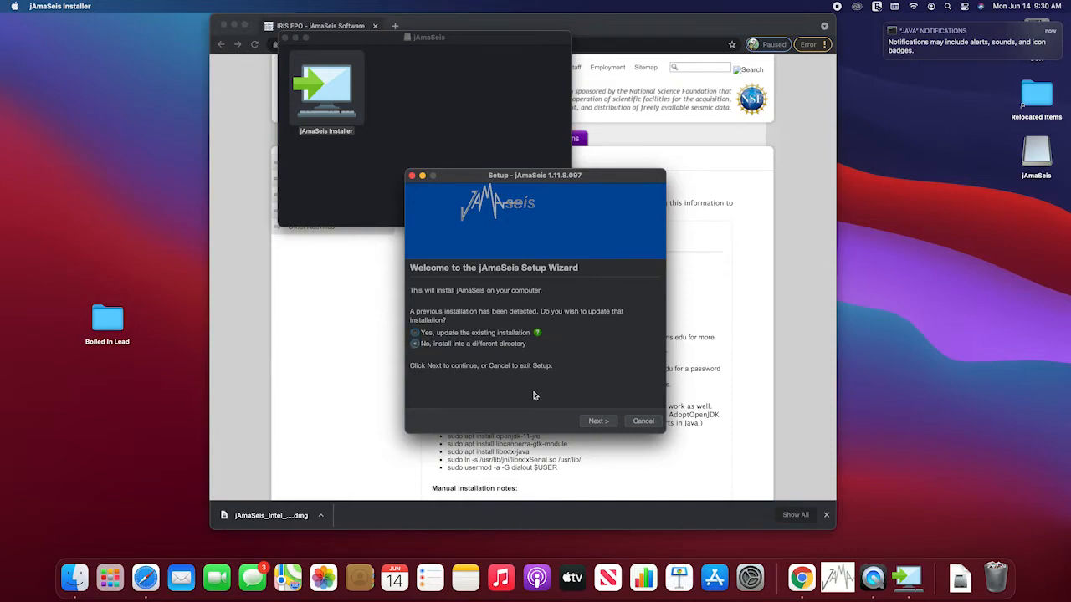
click(414, 345)
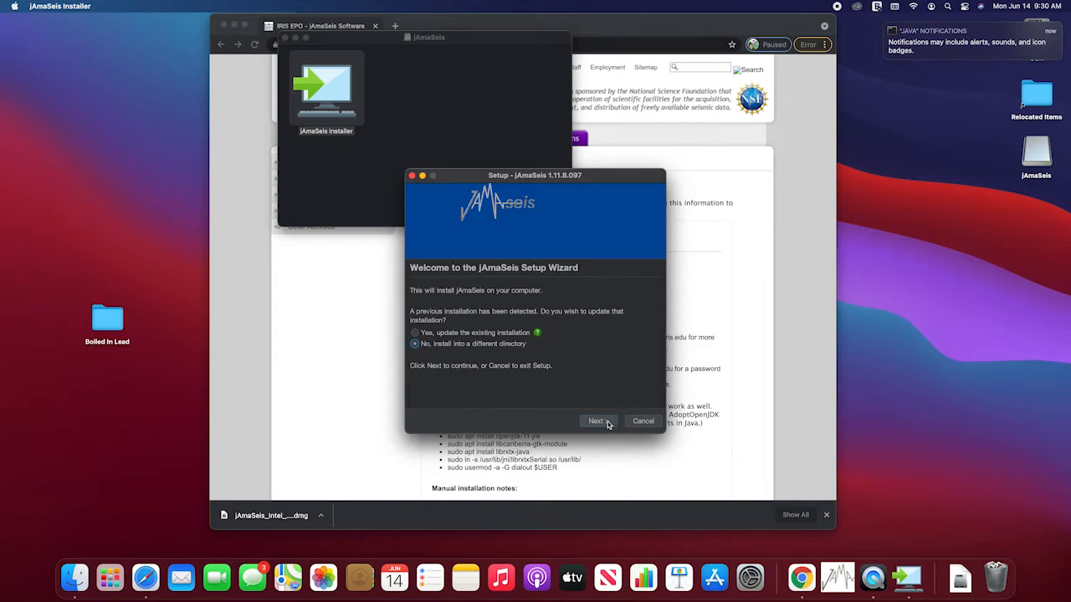
click(596, 421)
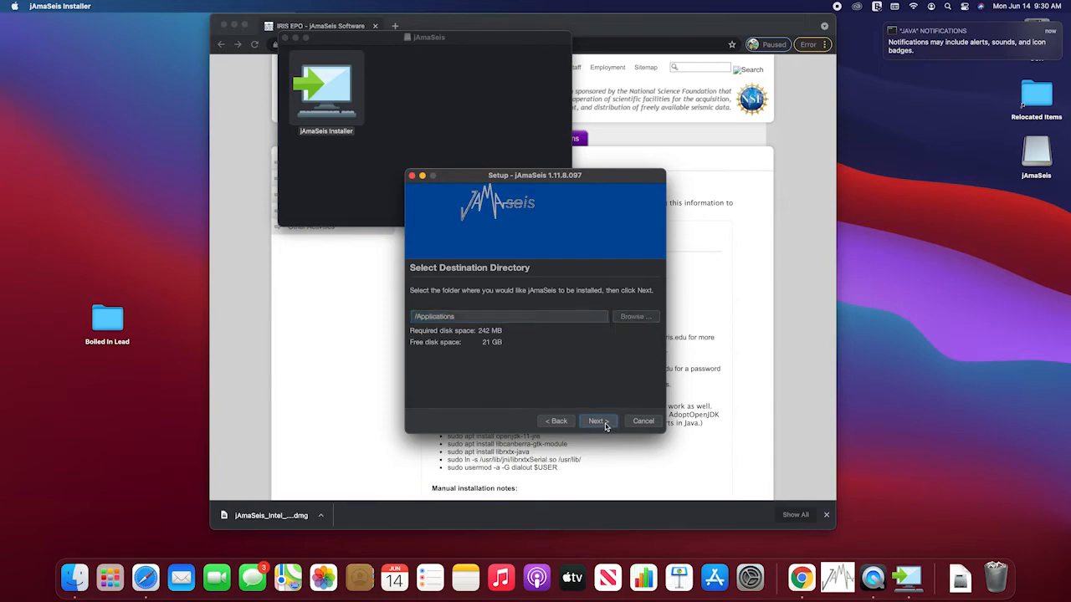
Keep /Applications as destination, enable 'Create a desktop icon', install and finish launching jAmaSeis
click(598, 421)
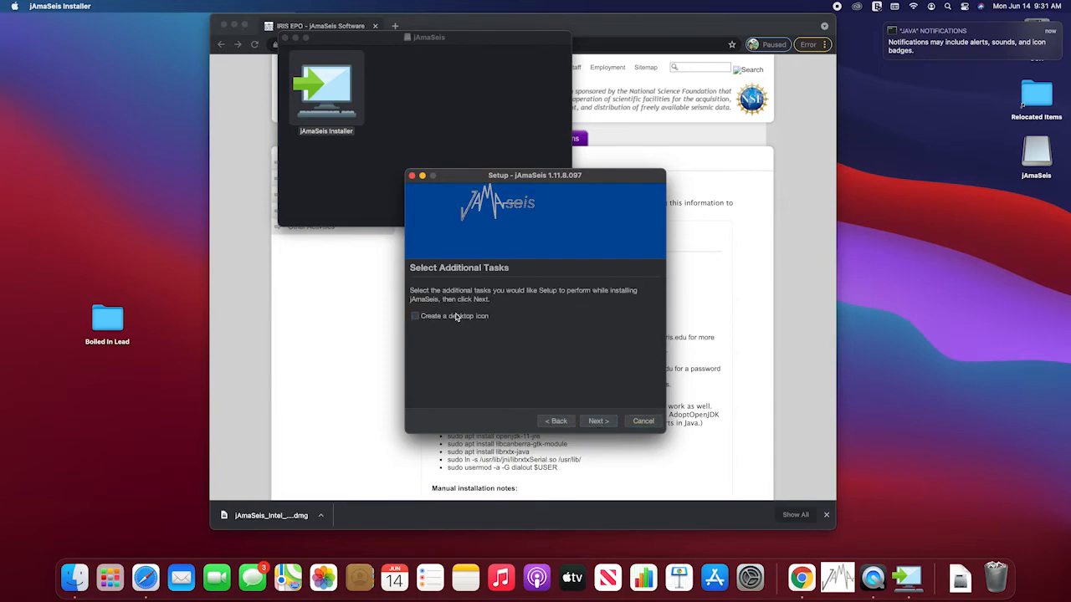
click(415, 316)
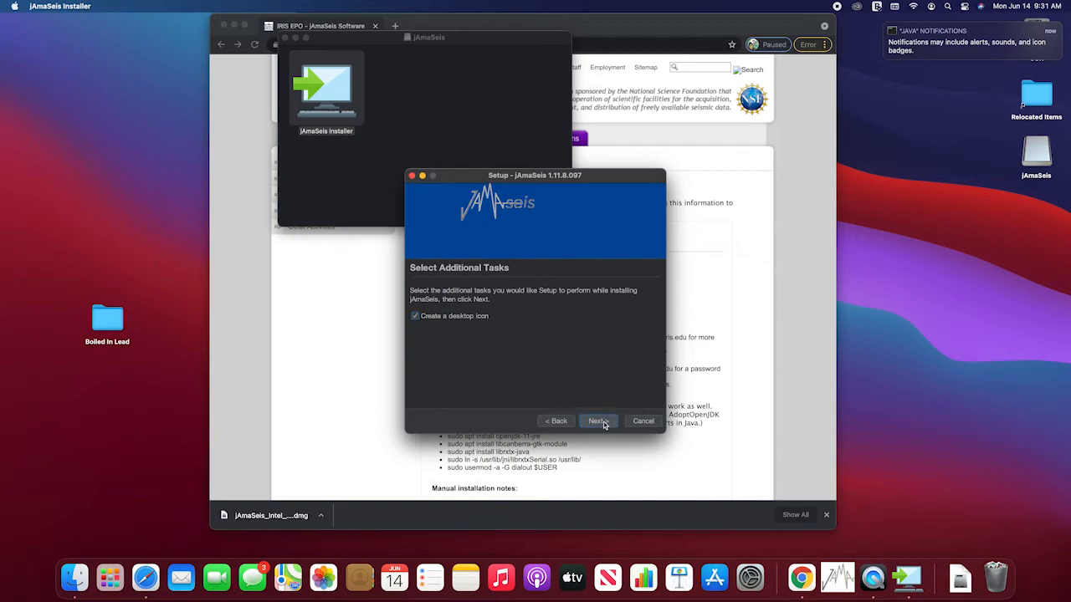
click(597, 422)
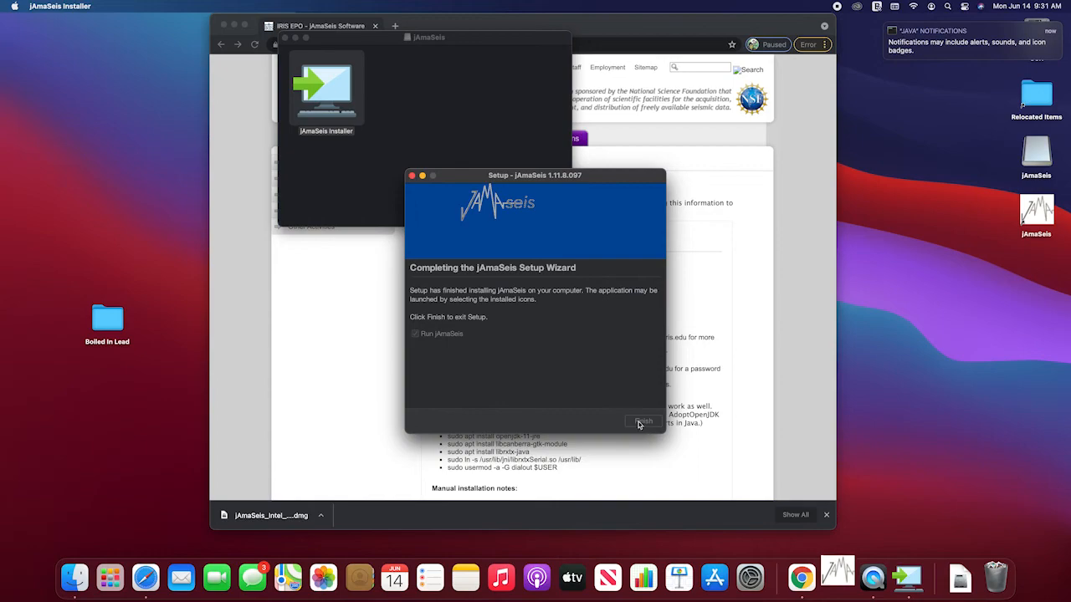
click(642, 422)
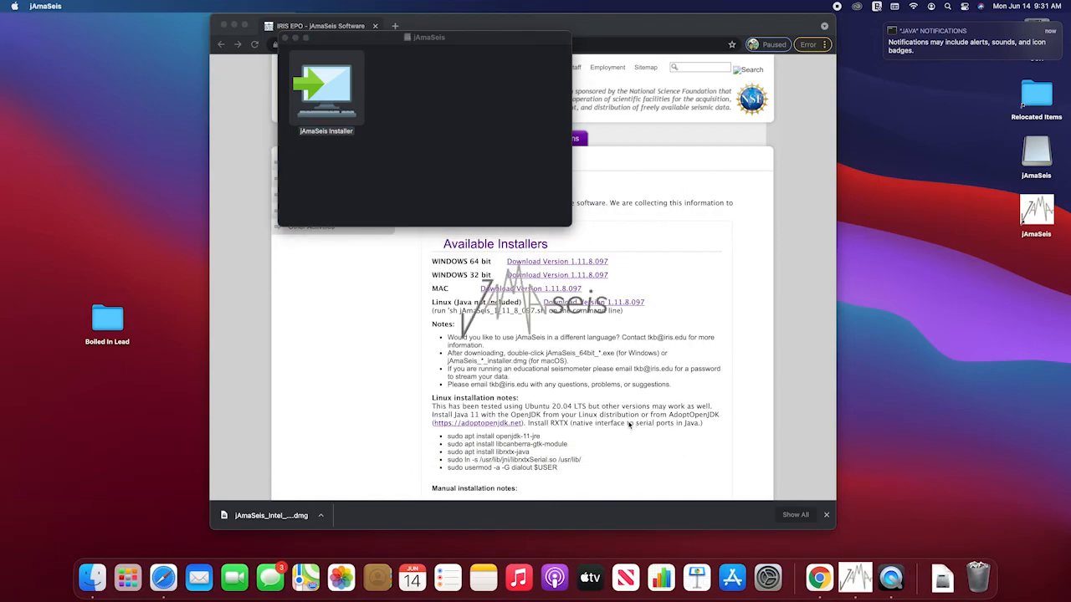